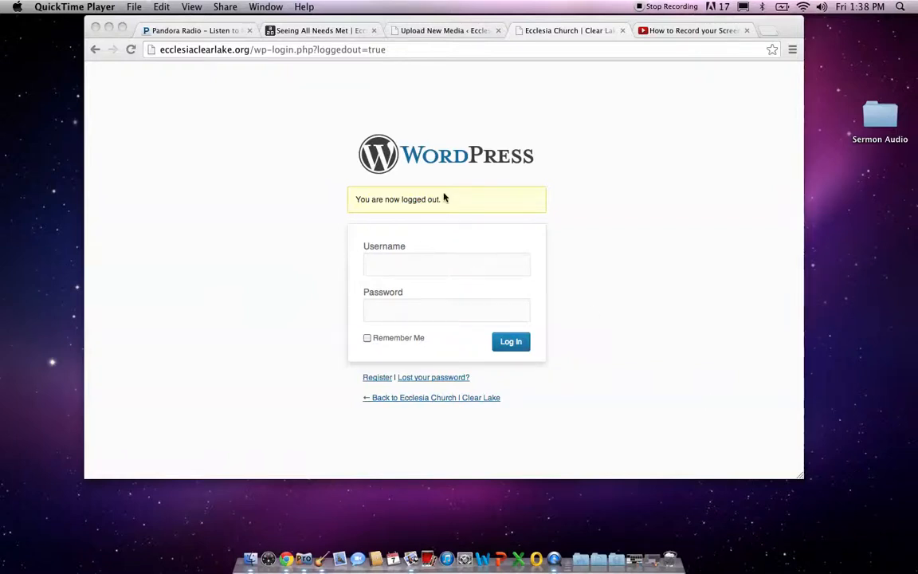
{"action": "mouse_move", "coordinate": [297, 98]}
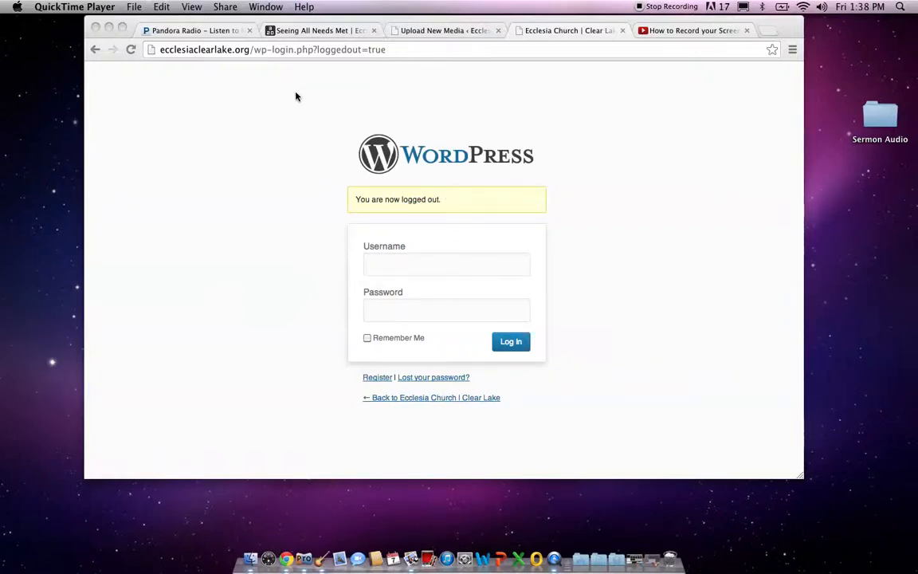
- Log in as eliza and go to Media > Add New to upload files
{"action": "right_click", "coordinate": [258, 49]}
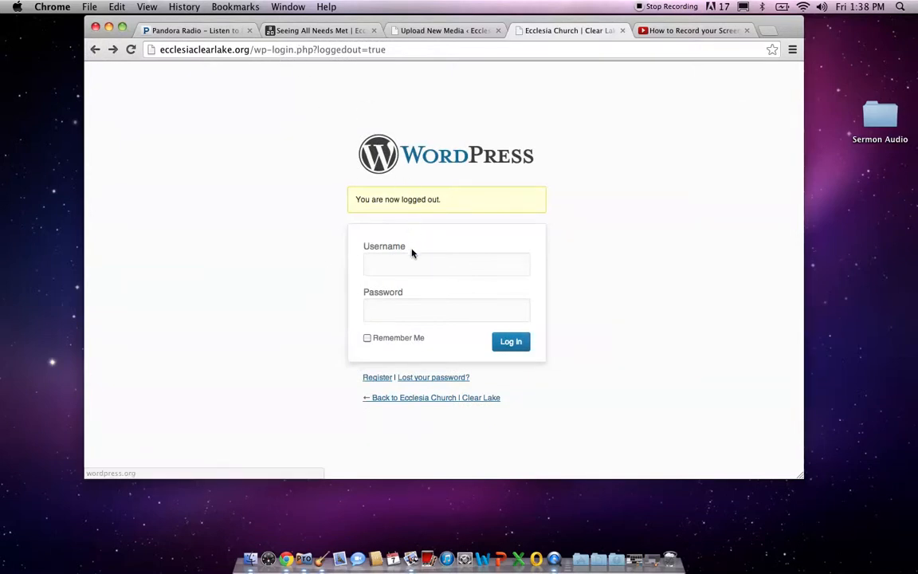
{"action": "type", "text": "e"}
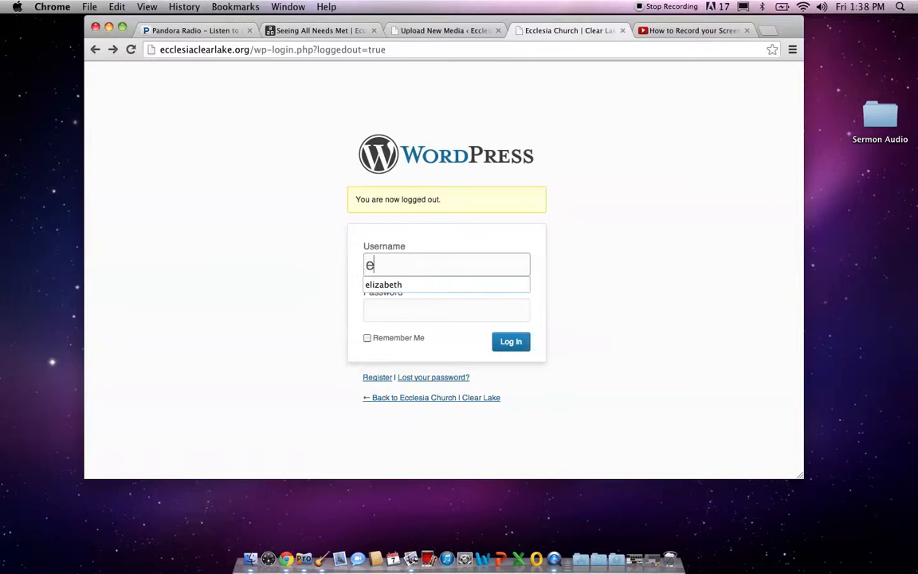
{"action": "type", "text": "lizabeth"}
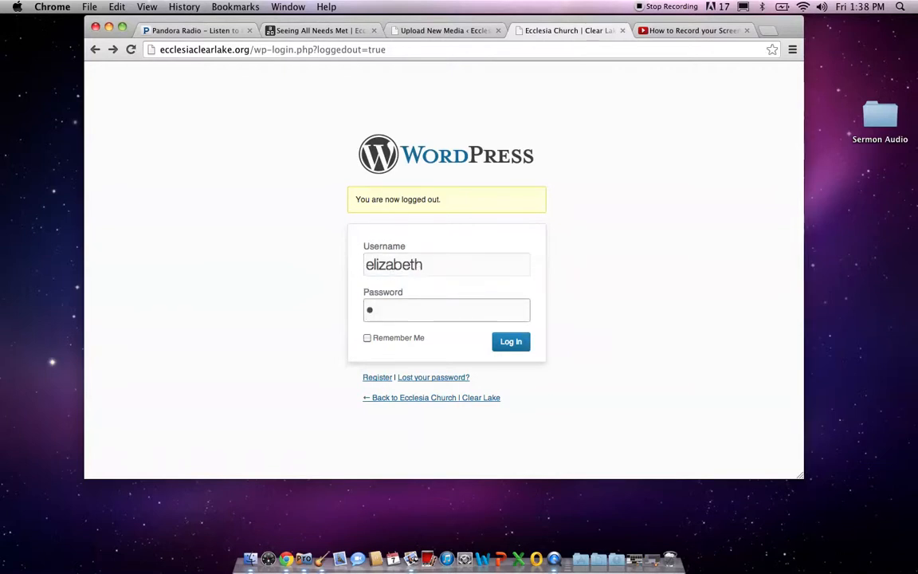
{"action": "type", "text": "••••"}
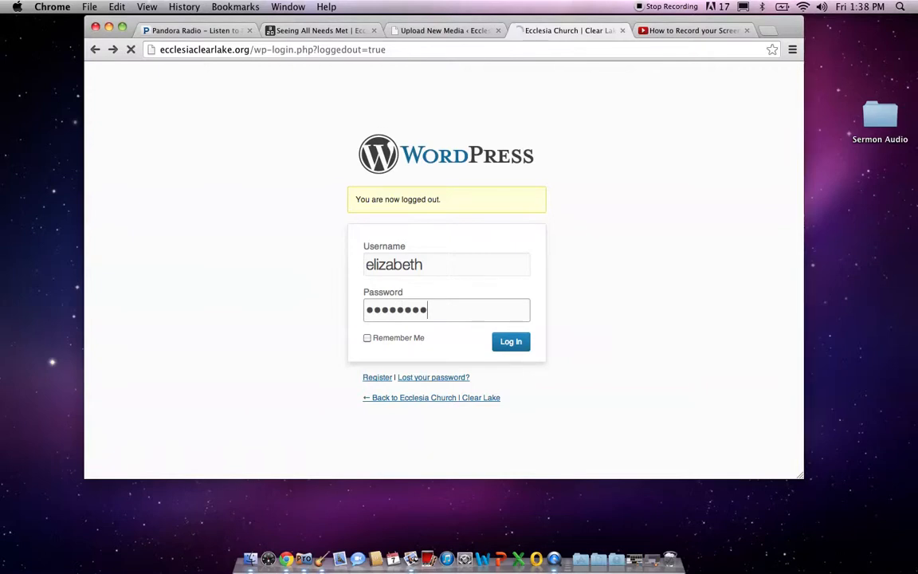
{"action": "left_click", "coordinate": [510, 341]}
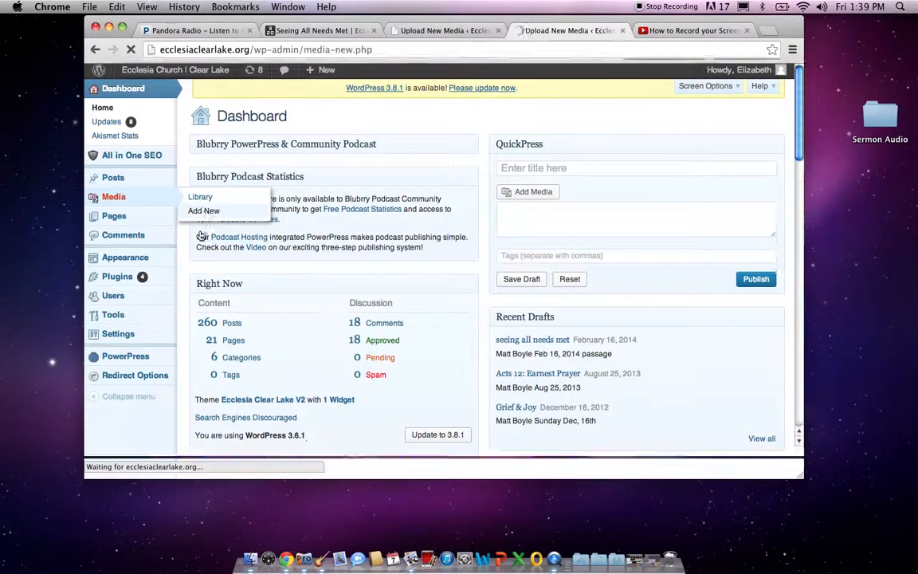
{"action": "left_click", "coordinate": [204, 210]}
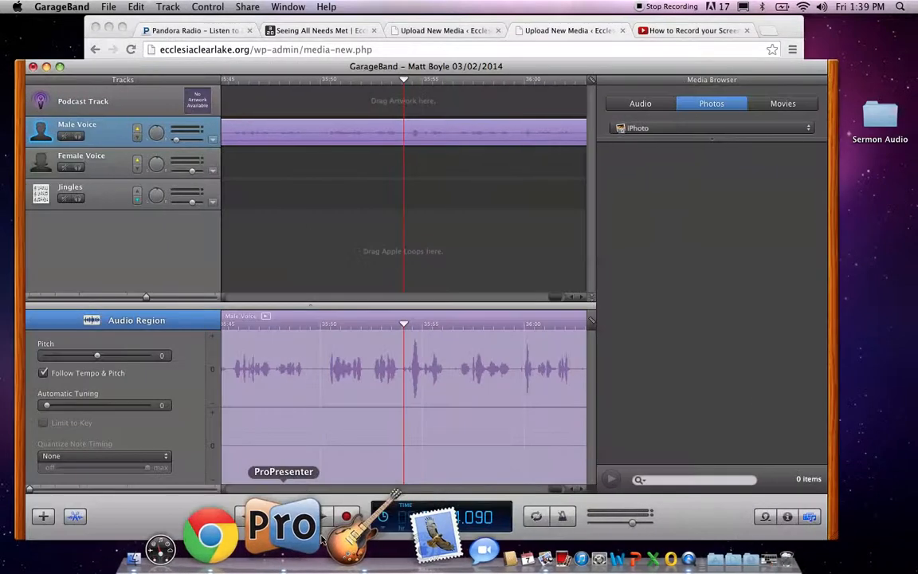
{"action": "left_click", "coordinate": [247, 6]}
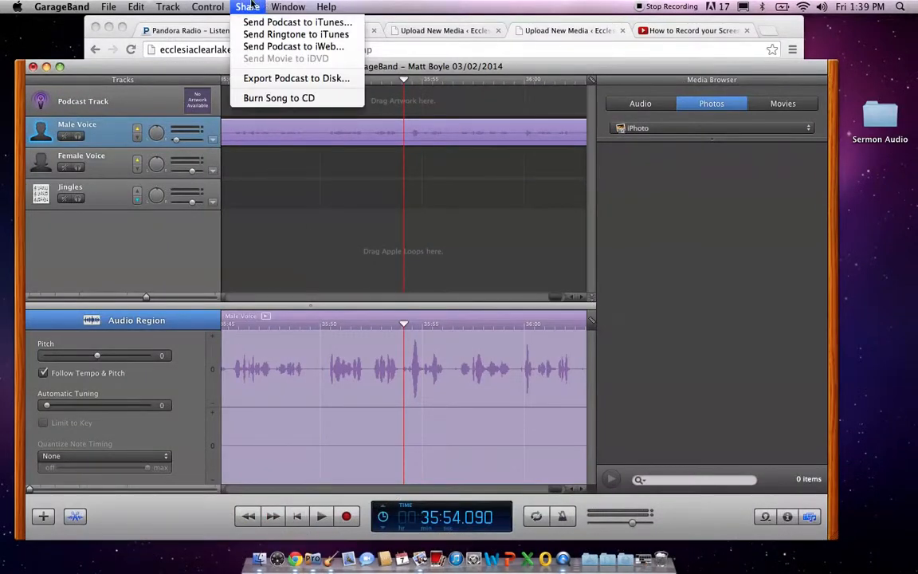
{"action": "left_click", "coordinate": [249, 6]}
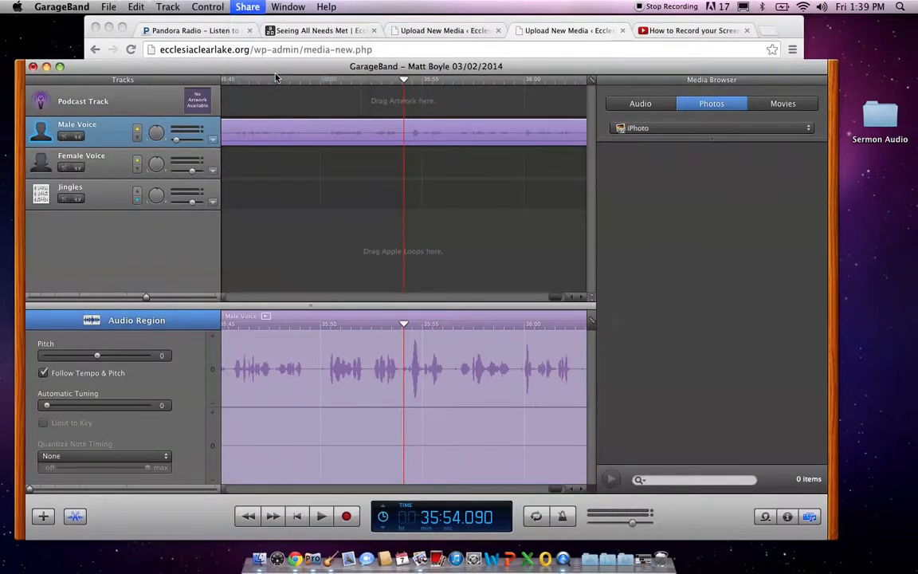
{"action": "left_click", "coordinate": [247, 7]}
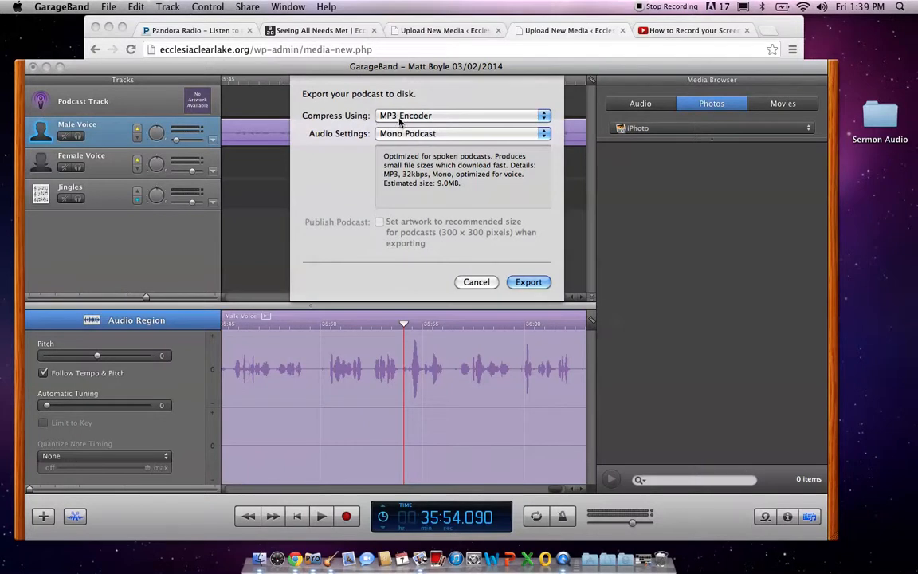
{"action": "mouse_move", "coordinate": [472, 277]}
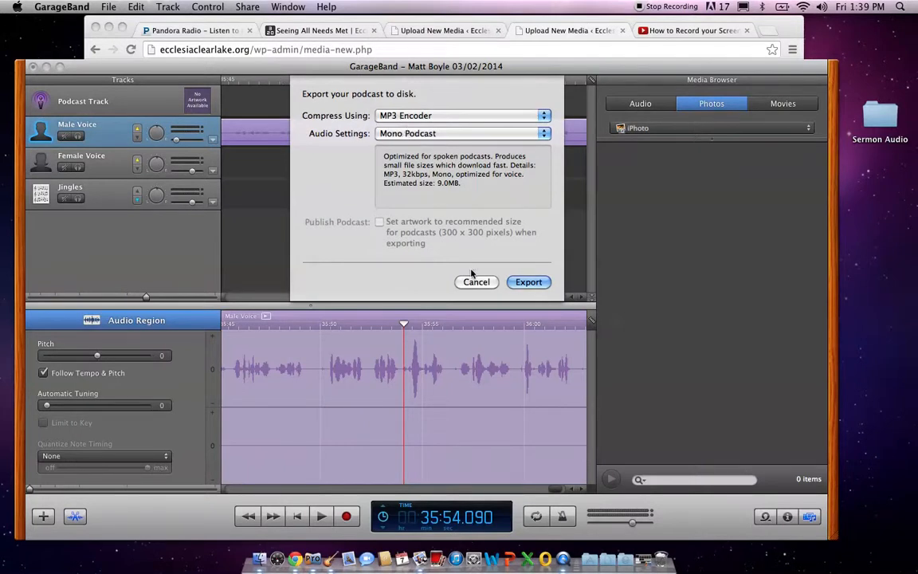
{"action": "left_click", "coordinate": [474, 281]}
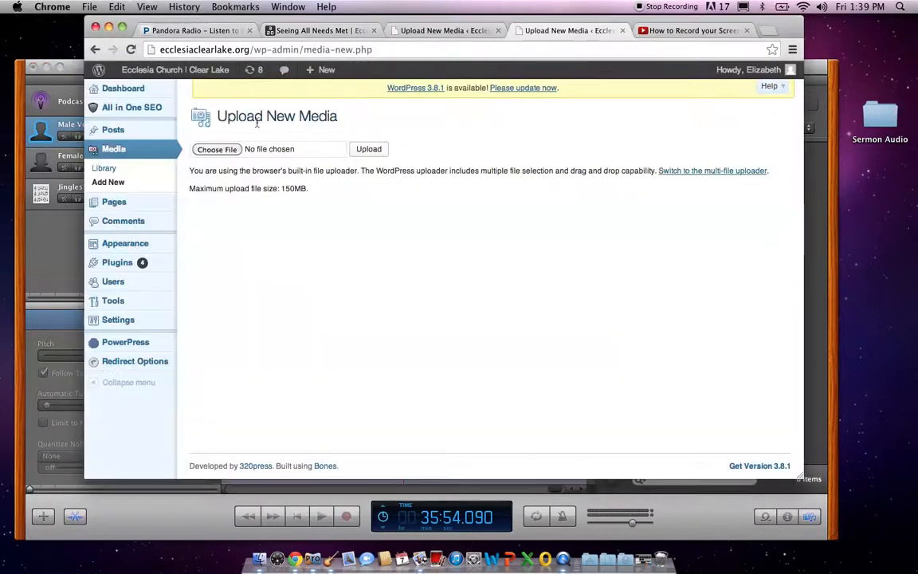
{"action": "left_click", "coordinate": [217, 149]}
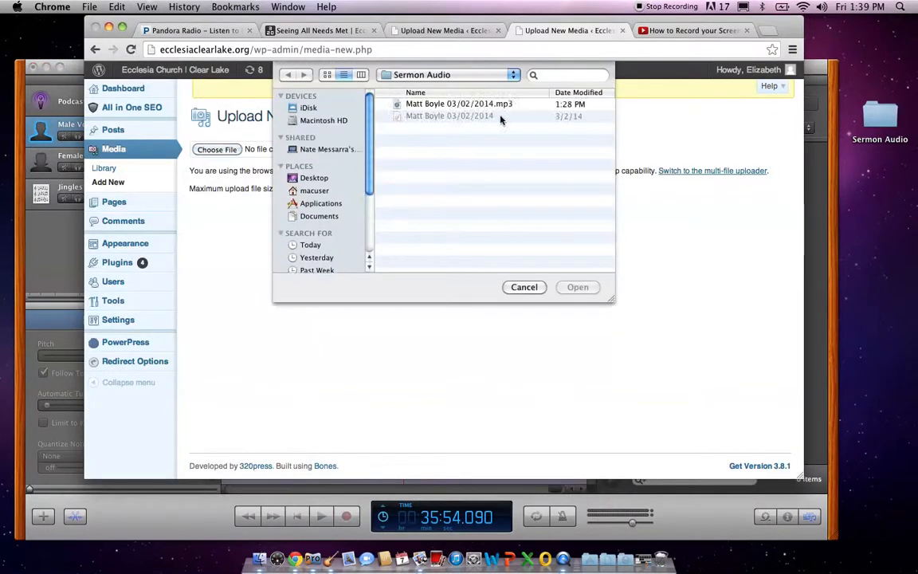
{"action": "left_click", "coordinate": [459, 103]}
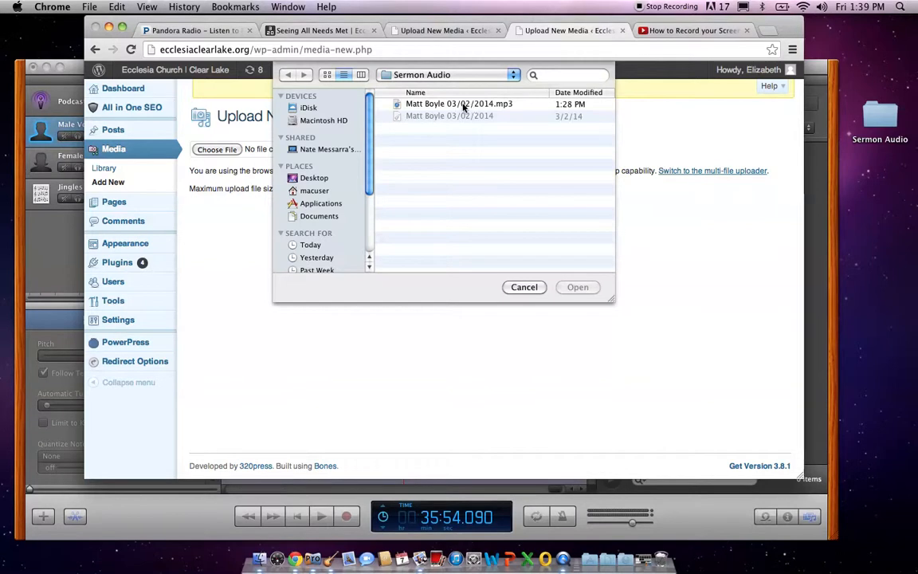
{"action": "left_click", "coordinate": [459, 104]}
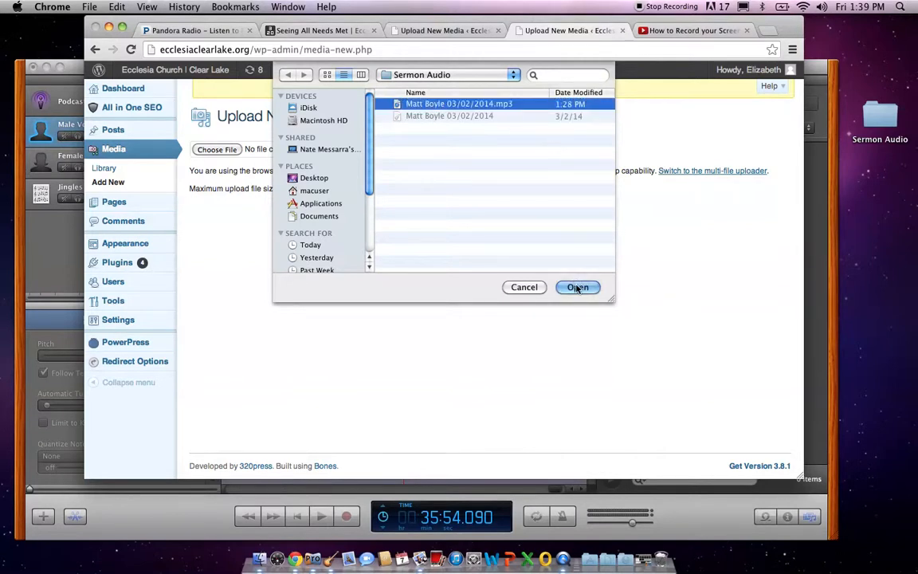
{"action": "left_click", "coordinate": [577, 286]}
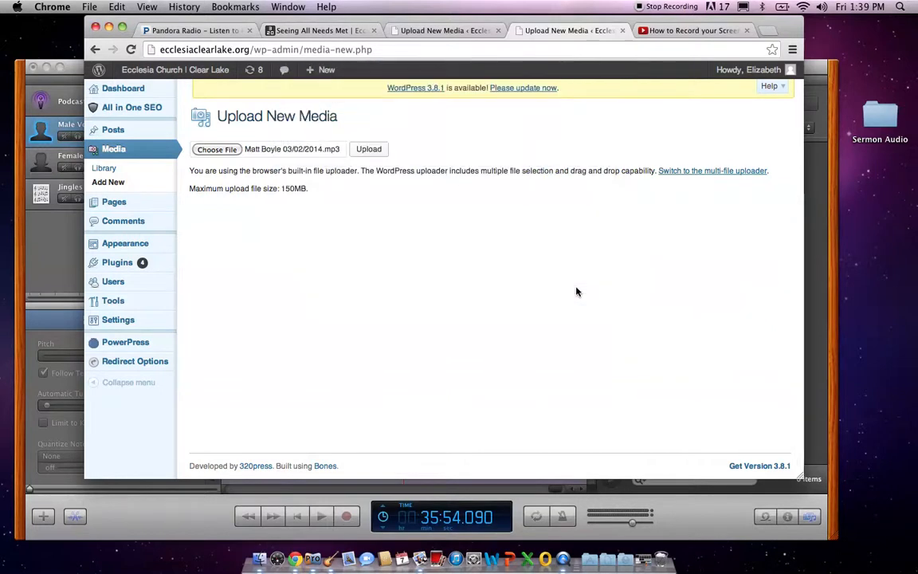
- Upload the chosen MP3, which returns PHP open_basedir warnings
{"action": "right_click", "coordinate": [368, 150]}
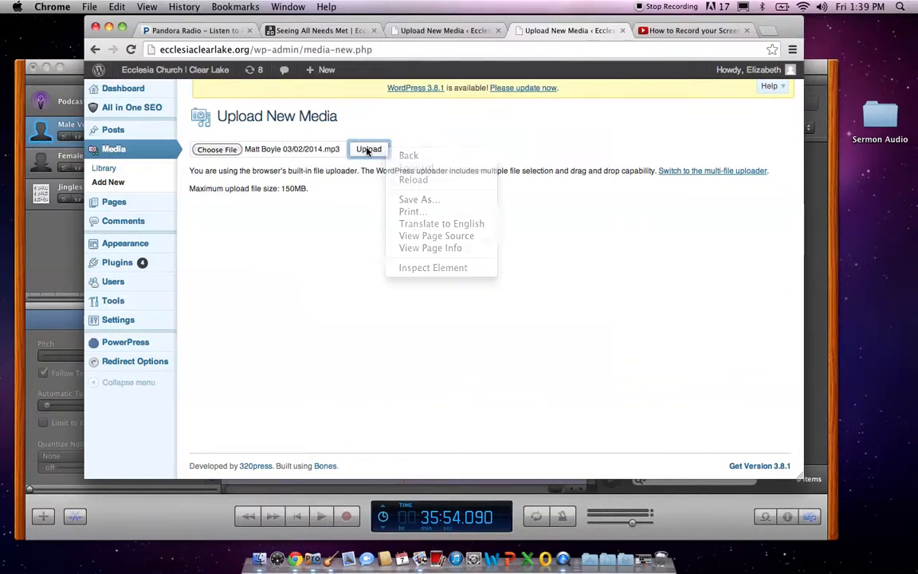
{"action": "left_click", "coordinate": [368, 150]}
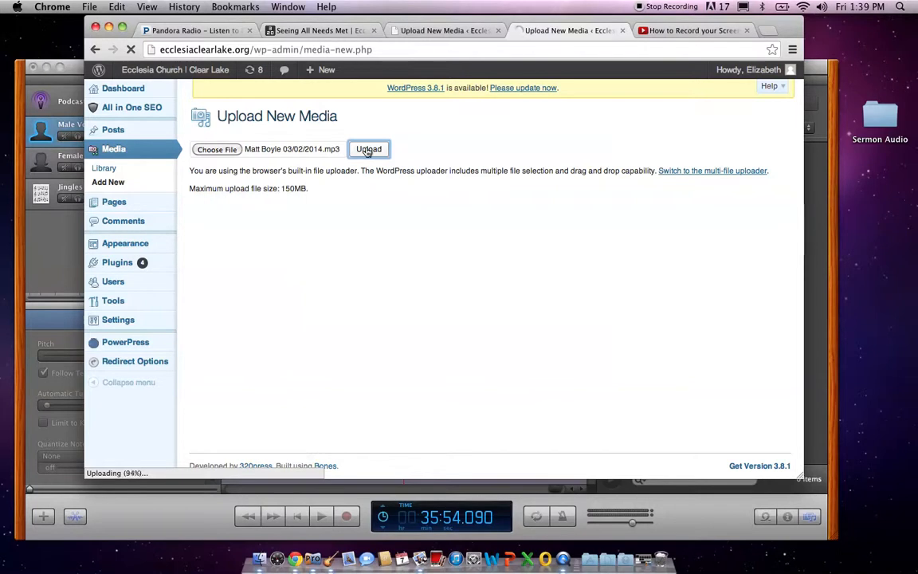
{"action": "left_click", "coordinate": [368, 150]}
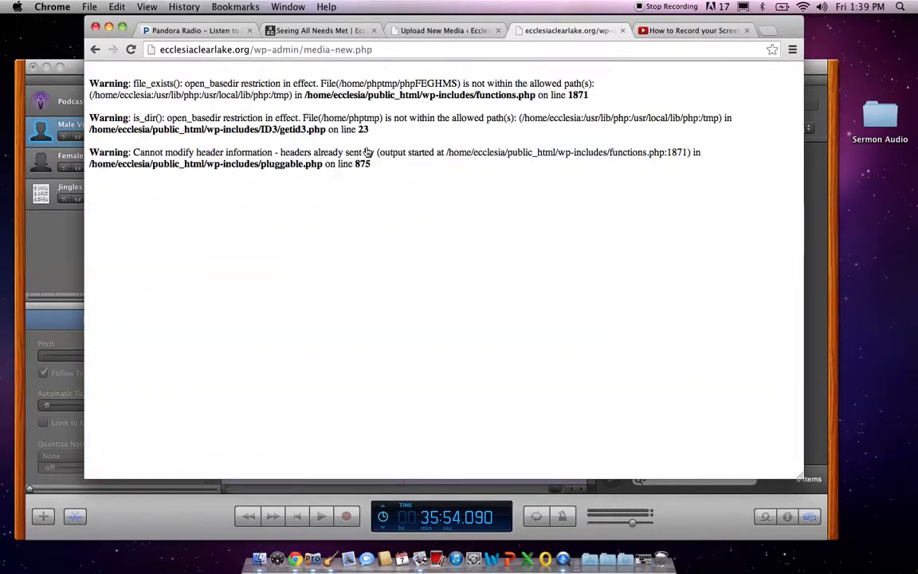
- Confirm the MP3 in the media library, then start a new post via Posts > Add New
{"action": "left_click", "coordinate": [95, 49]}
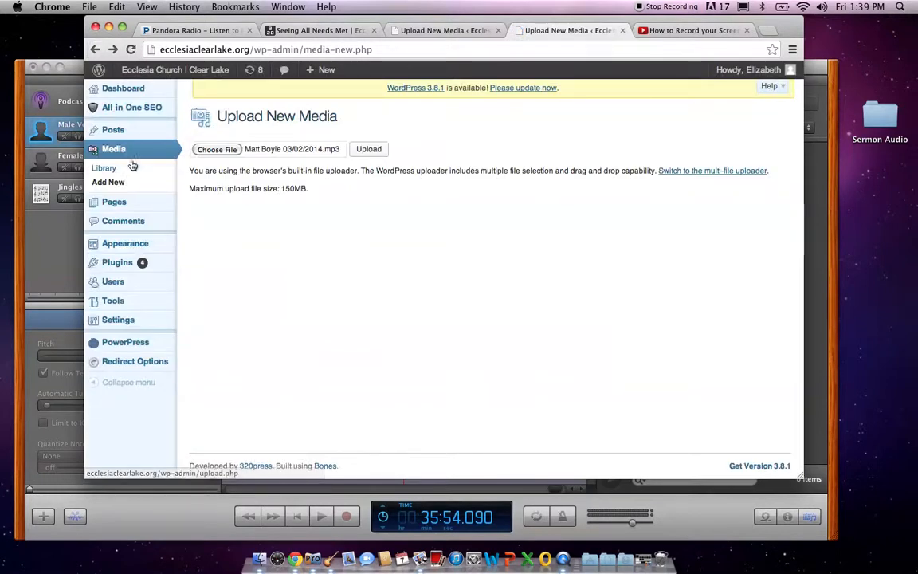
{"action": "mouse_move", "coordinate": [111, 129]}
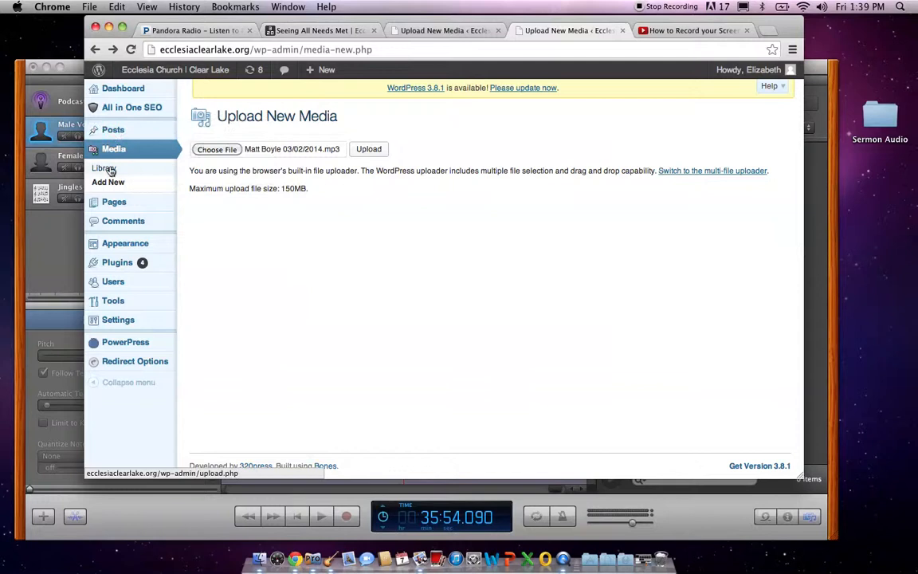
{"action": "left_click", "coordinate": [105, 169]}
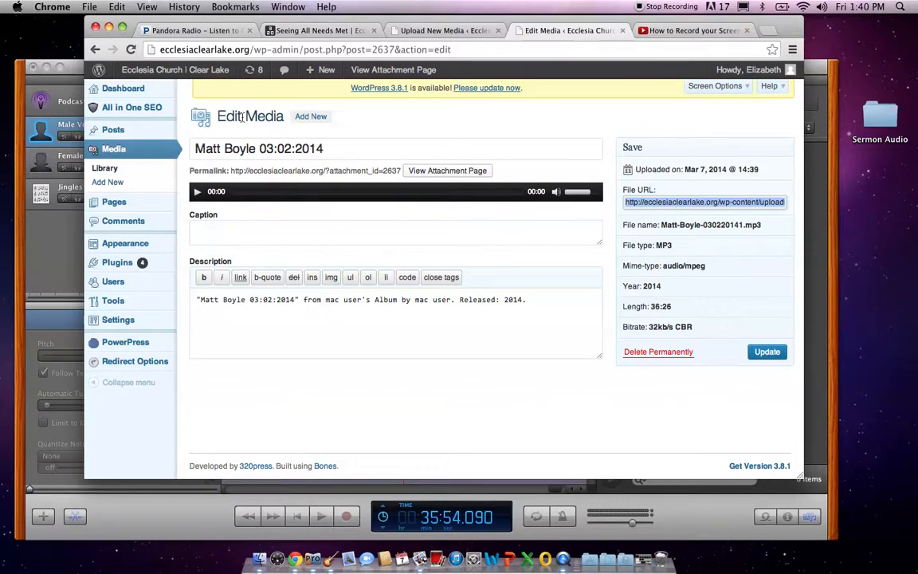
{"action": "mouse_move", "coordinate": [112, 129]}
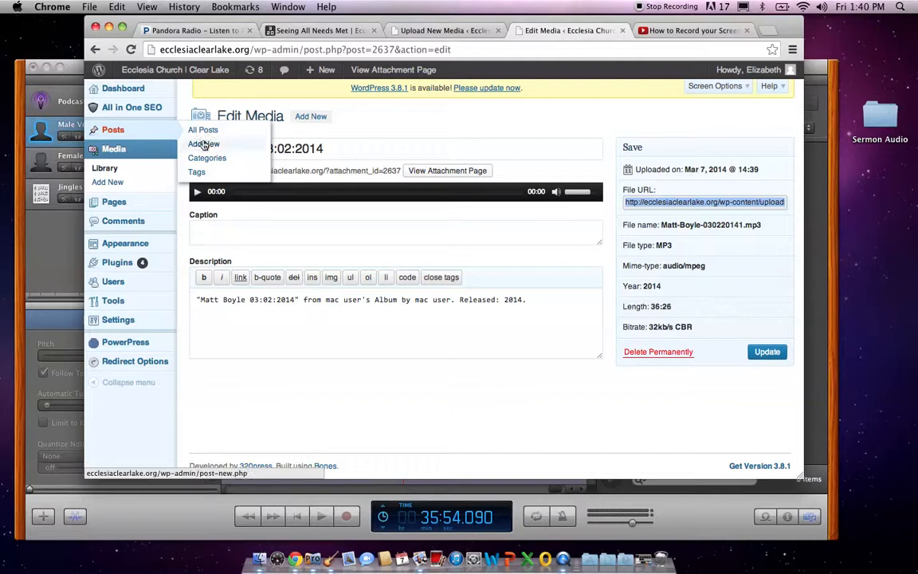
{"action": "left_click", "coordinate": [204, 144]}
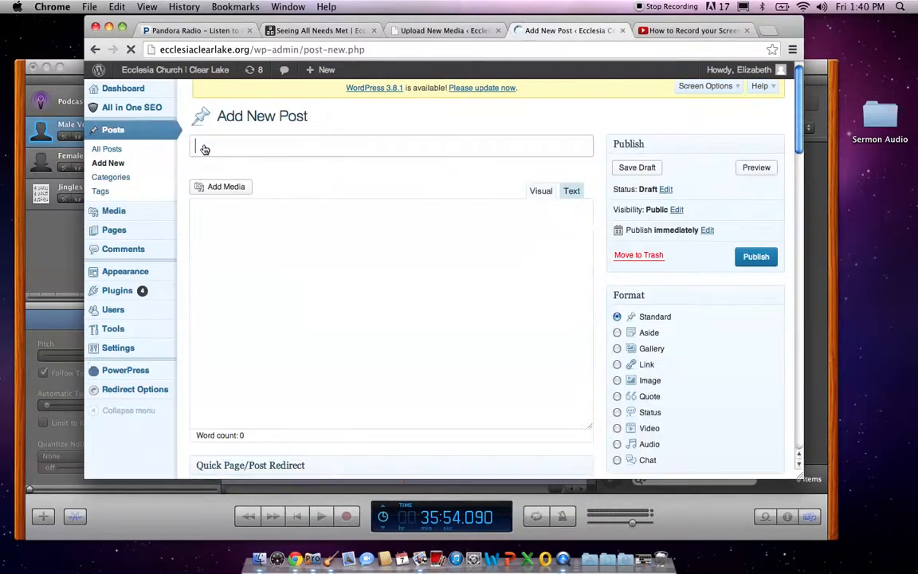
{"action": "scroll", "scroll_direction": "down", "scroll_amount": 3}
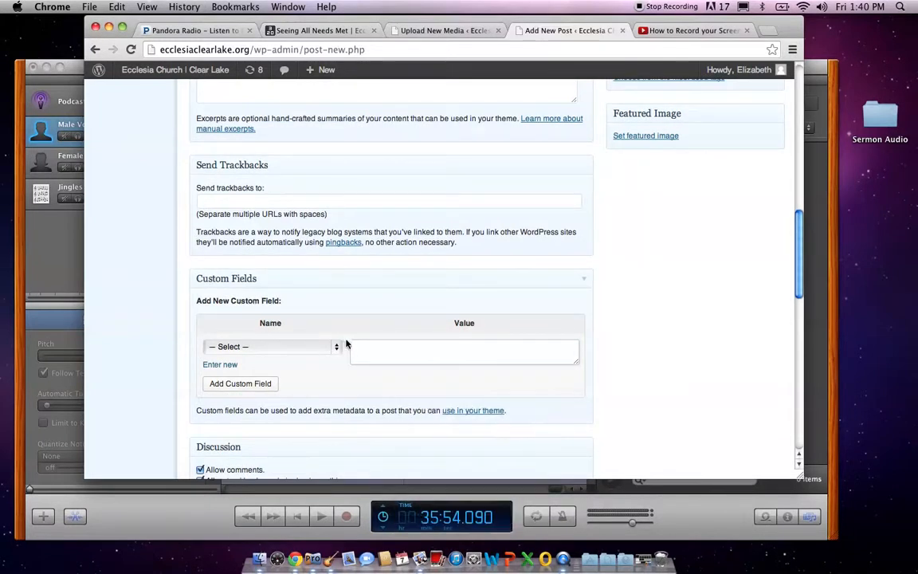
{"action": "type", "text": "http://ecclesiaclearlake.org/wp-content/uploads/2014/03/Matt-Boyle-030220141.mp3"}
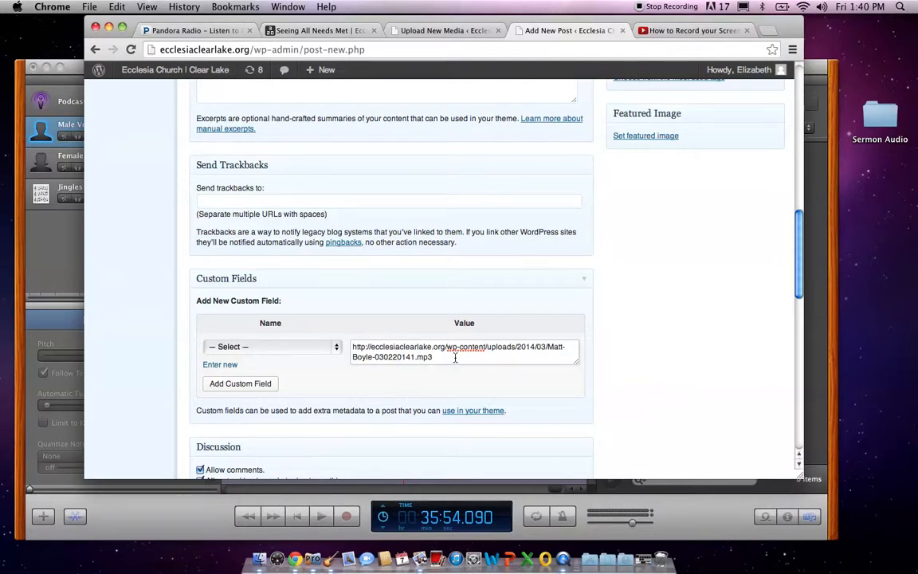
{"action": "left_click", "coordinate": [270, 346]}
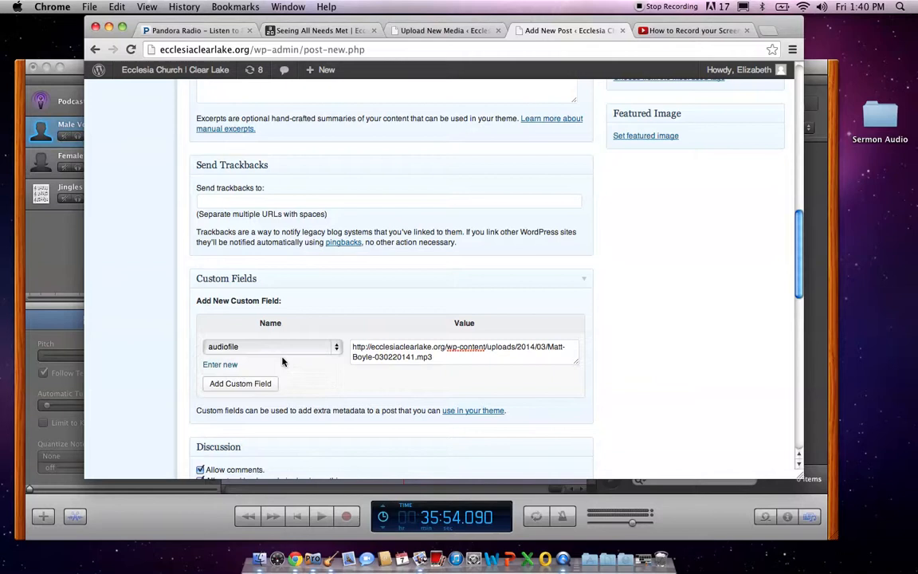
{"action": "mouse_move", "coordinate": [333, 346]}
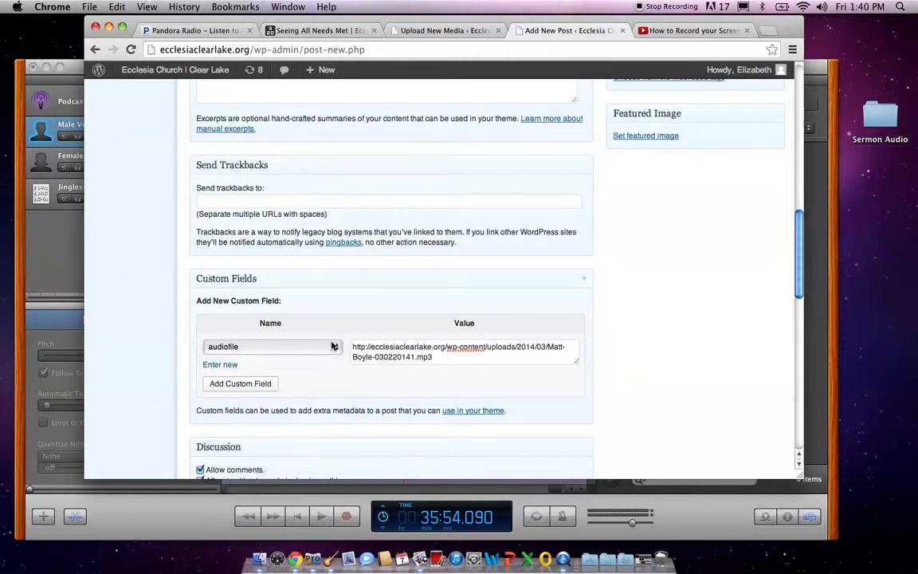
{"action": "mouse_move", "coordinate": [443, 341]}
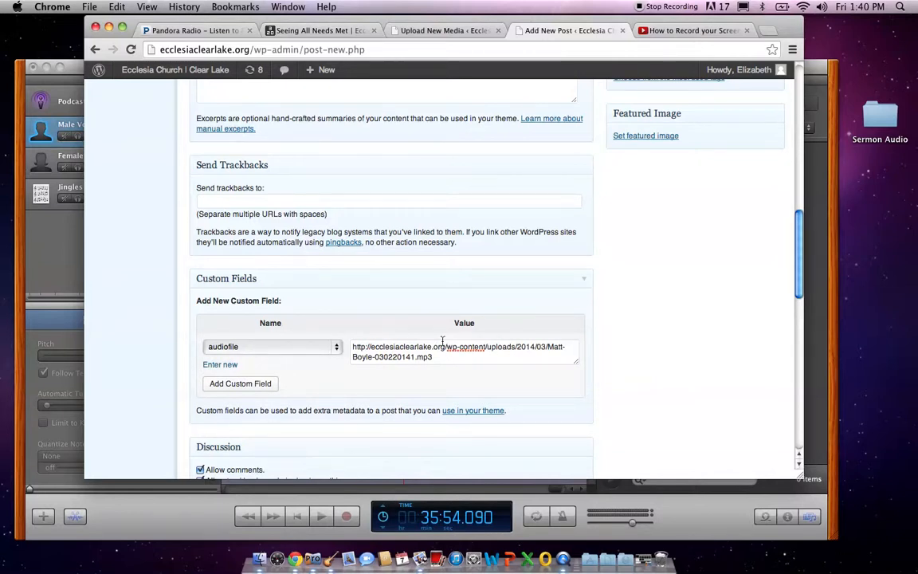
- Turn off Allow comments in the Discussion box
{"action": "scroll", "scroll_direction": "down", "scroll_amount": 3}
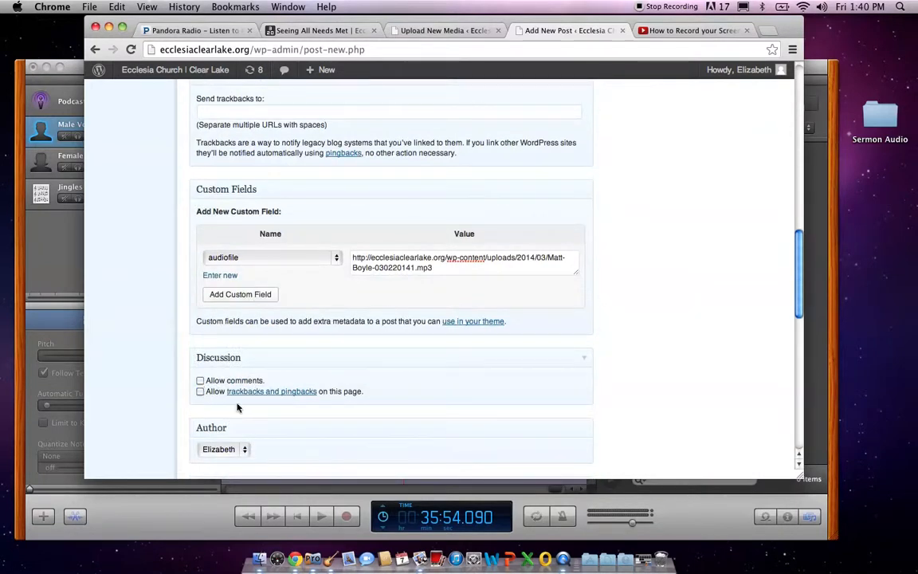
{"action": "left_click", "coordinate": [223, 449]}
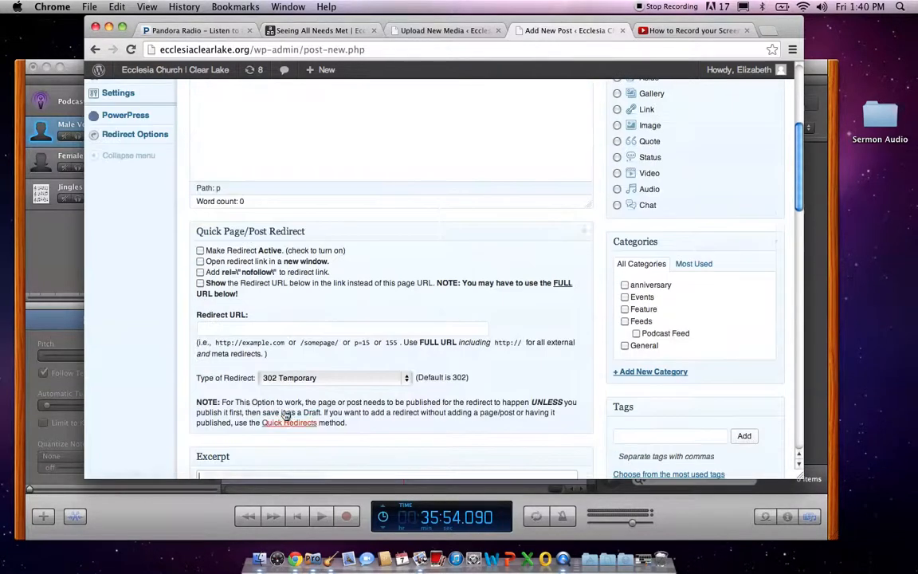
- Tick the Feeds category for the post
{"action": "right_click", "coordinate": [630, 322]}
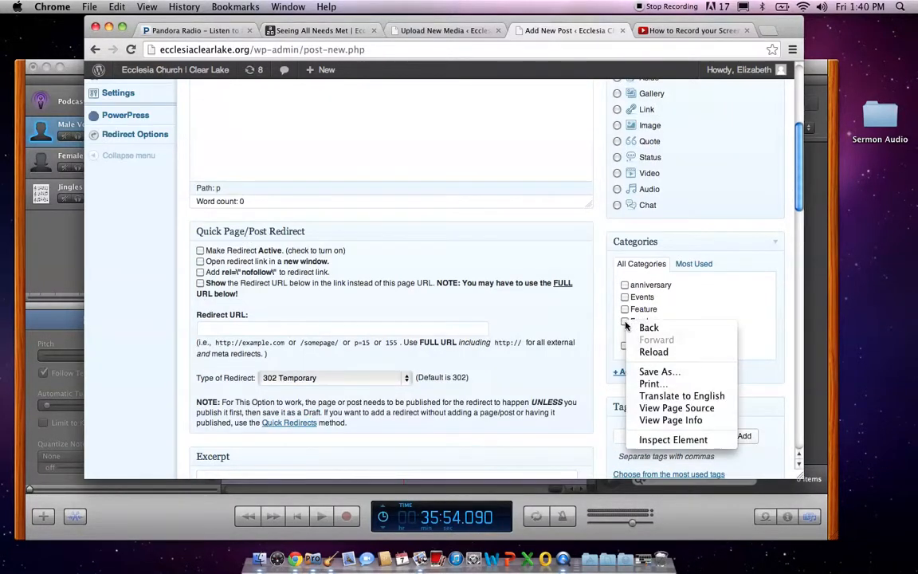
{"action": "left_click", "coordinate": [625, 320]}
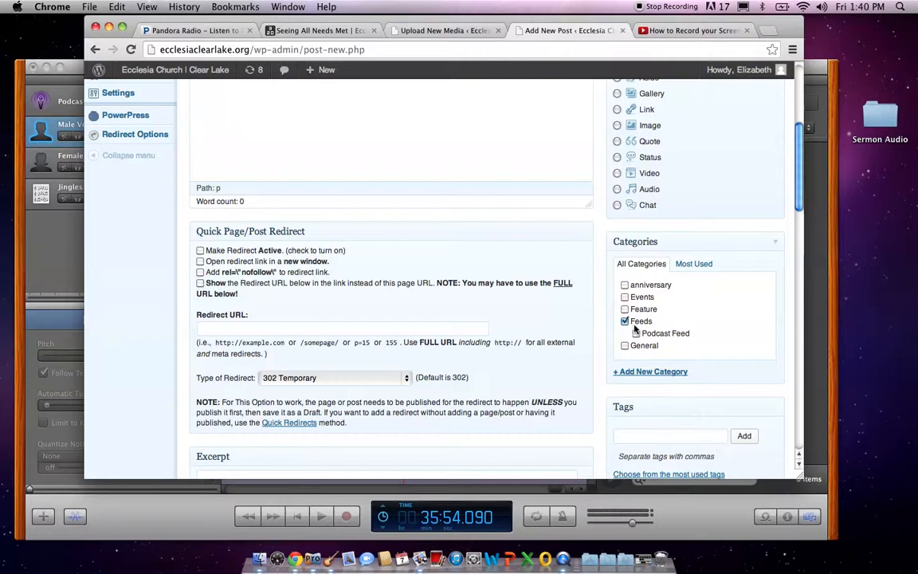
{"action": "left_click", "coordinate": [635, 333]}
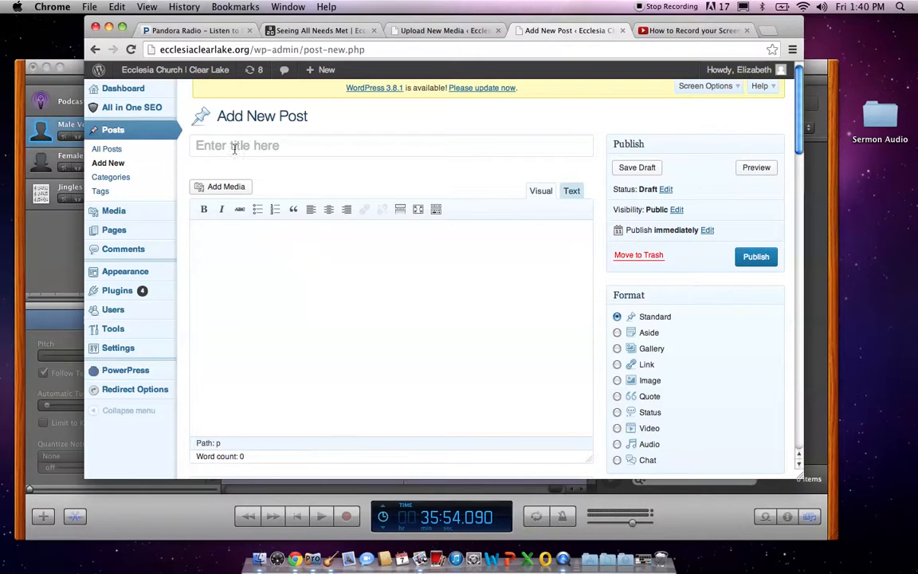
- Title the post 'You Cannot Divide the Sacred' and bring up Add Media
{"action": "type", "text": "Y"}
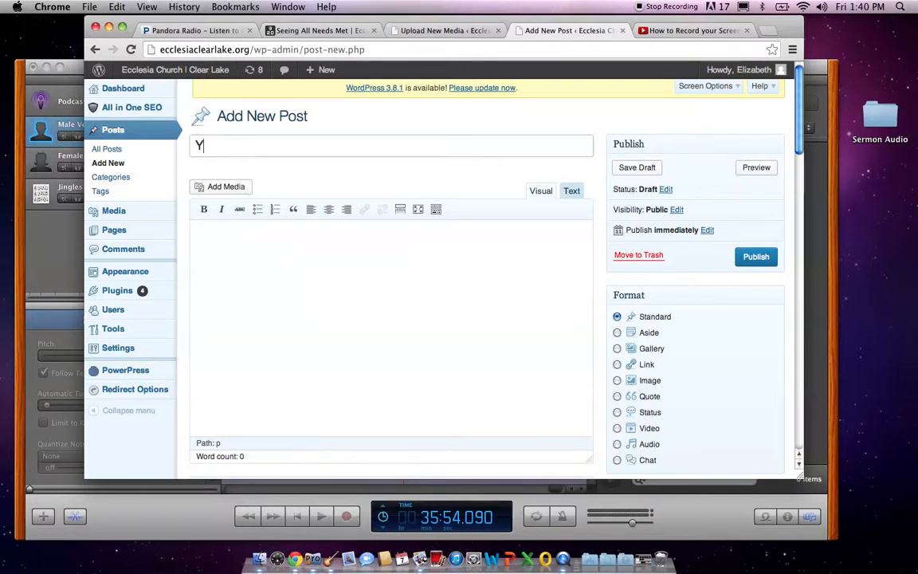
{"action": "type", "text": "ou Cannot Divide the Sacred"}
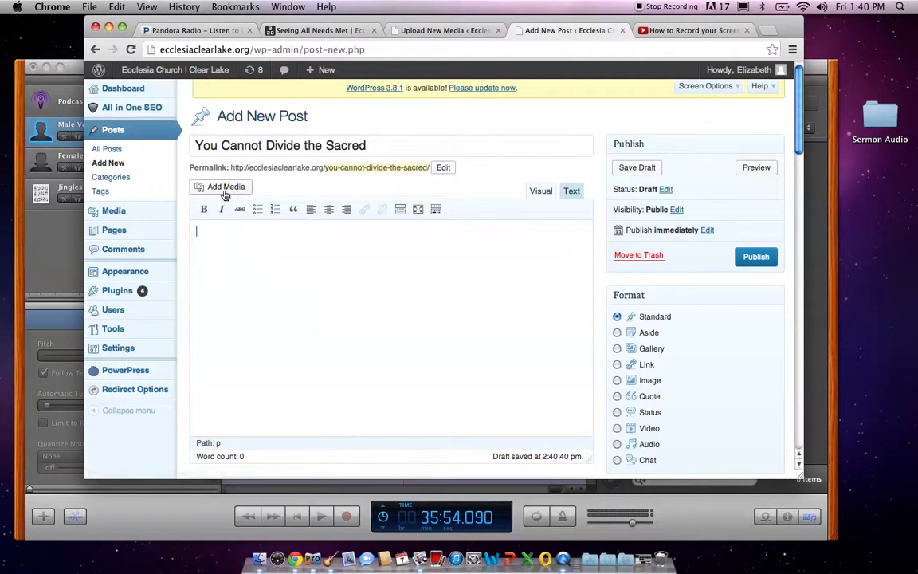
{"action": "left_click", "coordinate": [220, 186]}
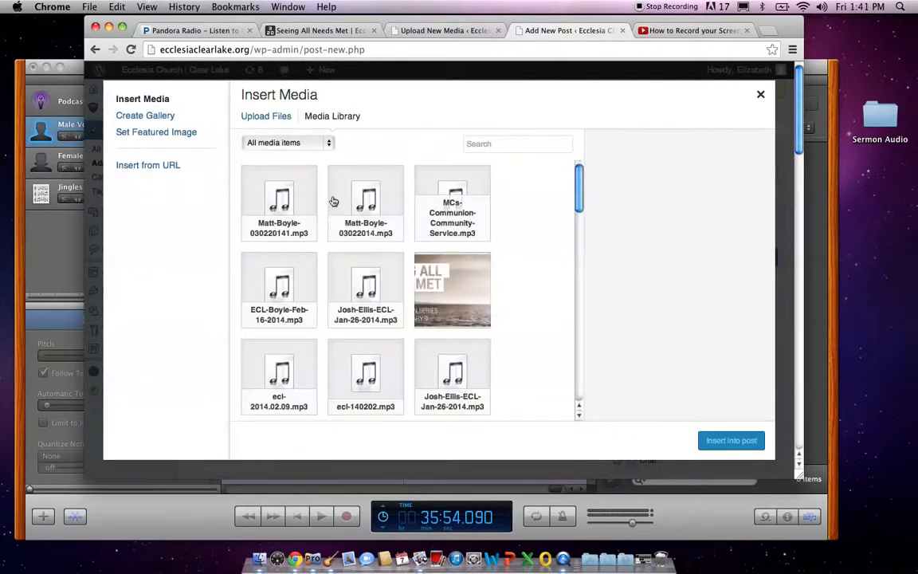
{"action": "left_click", "coordinate": [277, 204]}
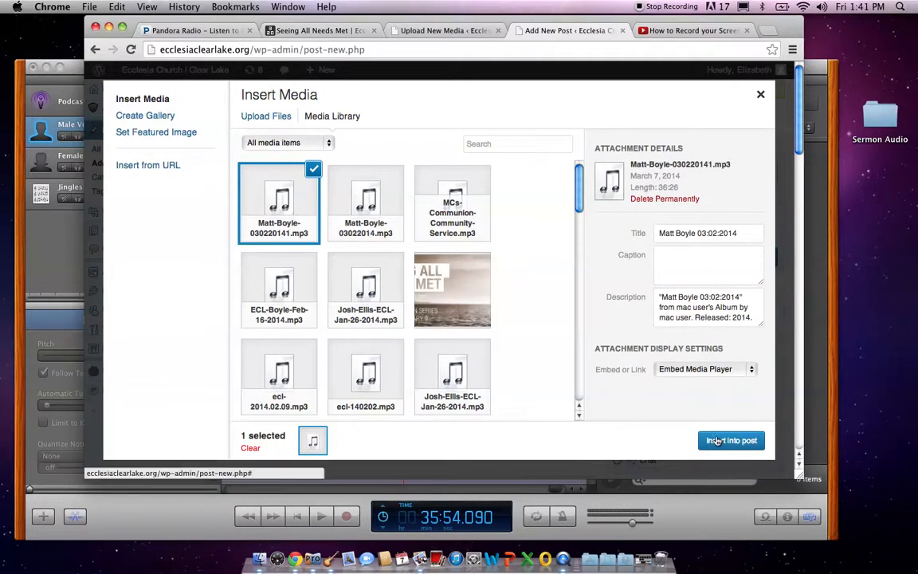
{"action": "left_click", "coordinate": [730, 439]}
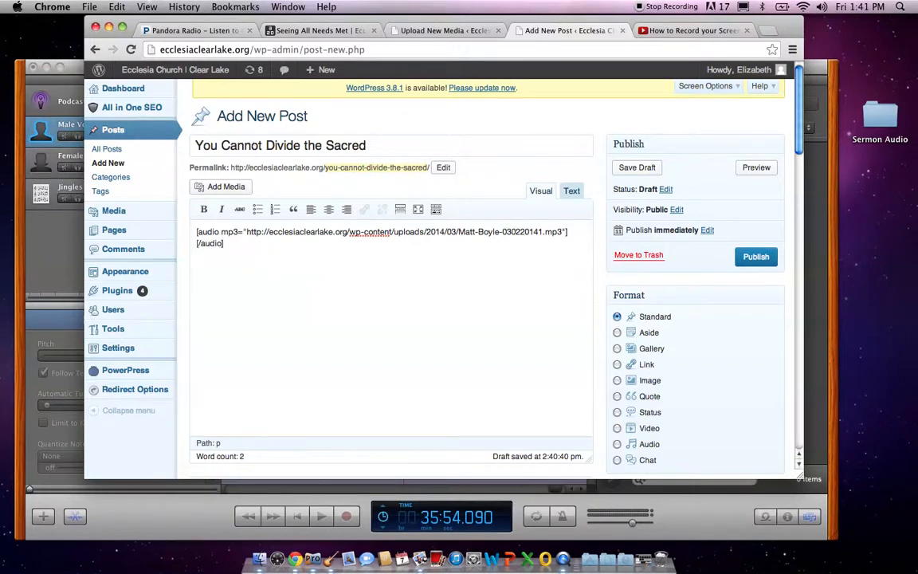
{"action": "left_click", "coordinate": [638, 167]}
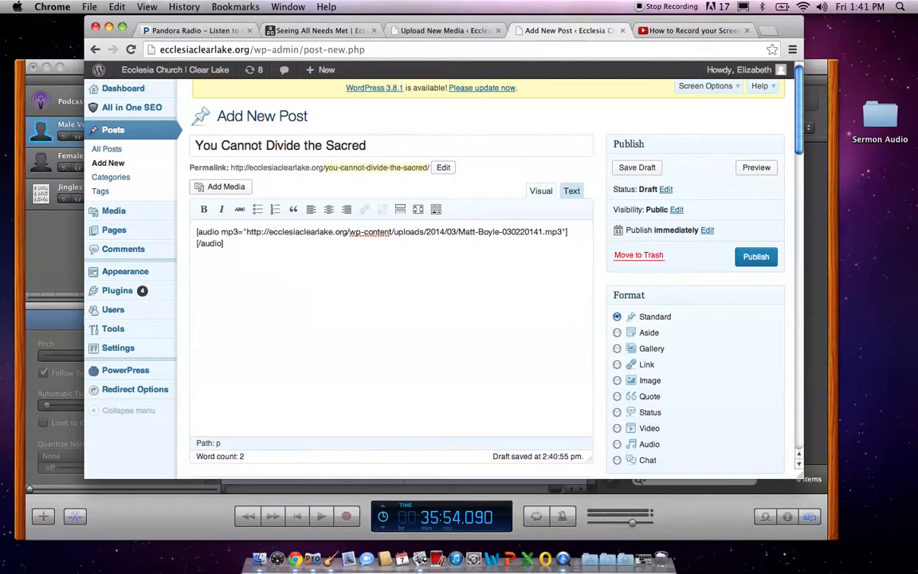
{"action": "type", "text": "Matt Boyle"}
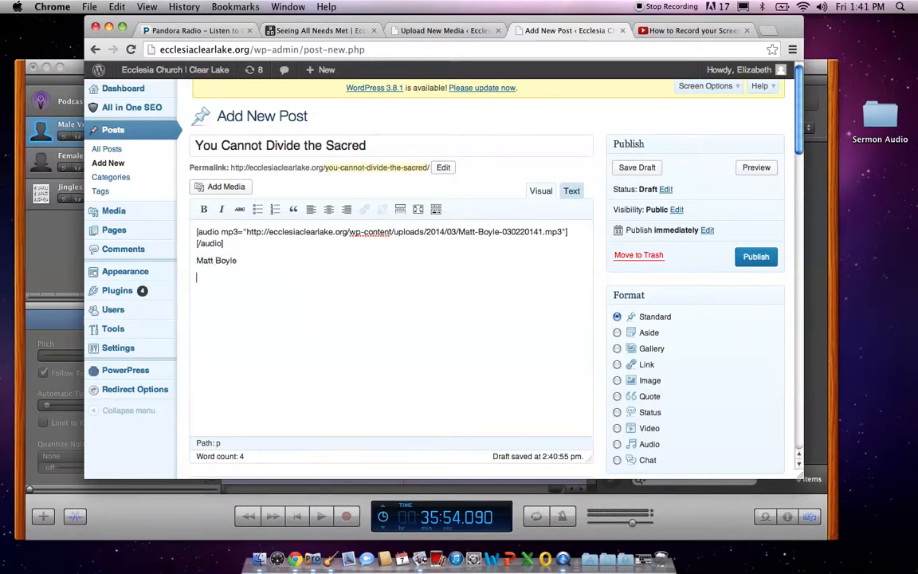
{"action": "type", "text": "March 2, 2014"}
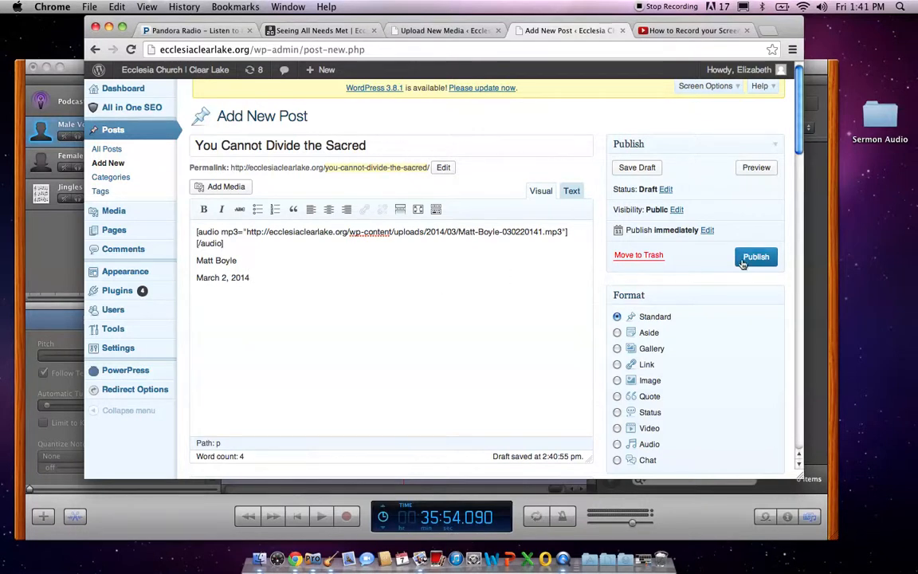
- Publish the post and view it live on the site
{"action": "left_click", "coordinate": [755, 256]}
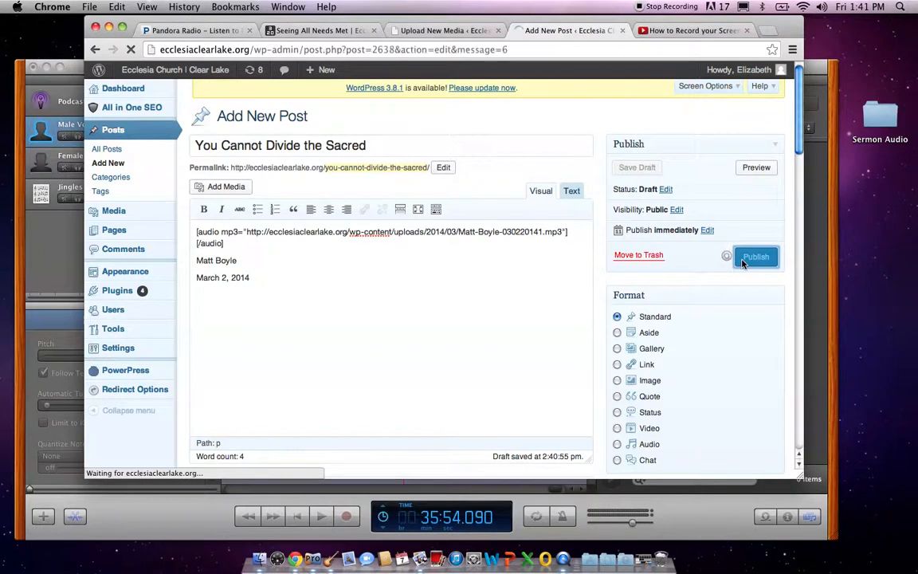
{"action": "left_click", "coordinate": [756, 255]}
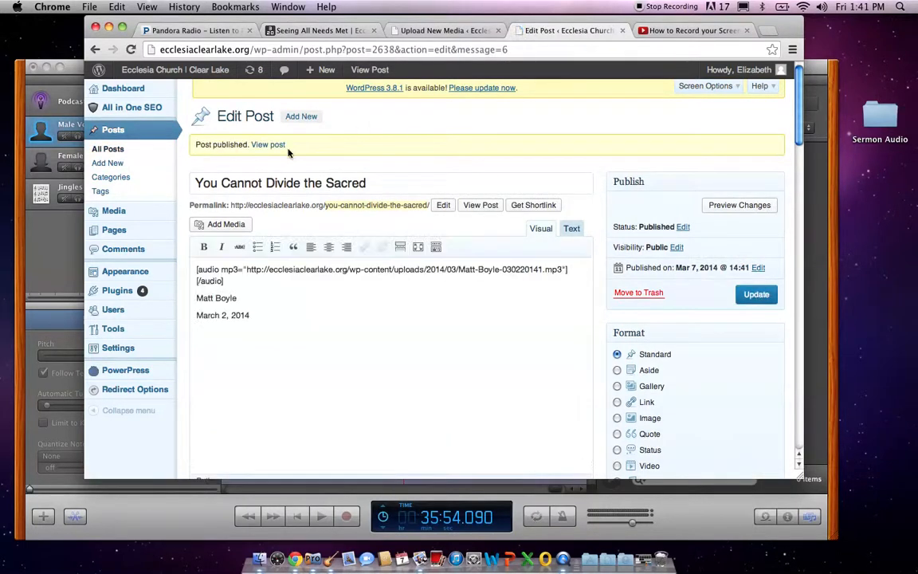
{"action": "left_click", "coordinate": [268, 143]}
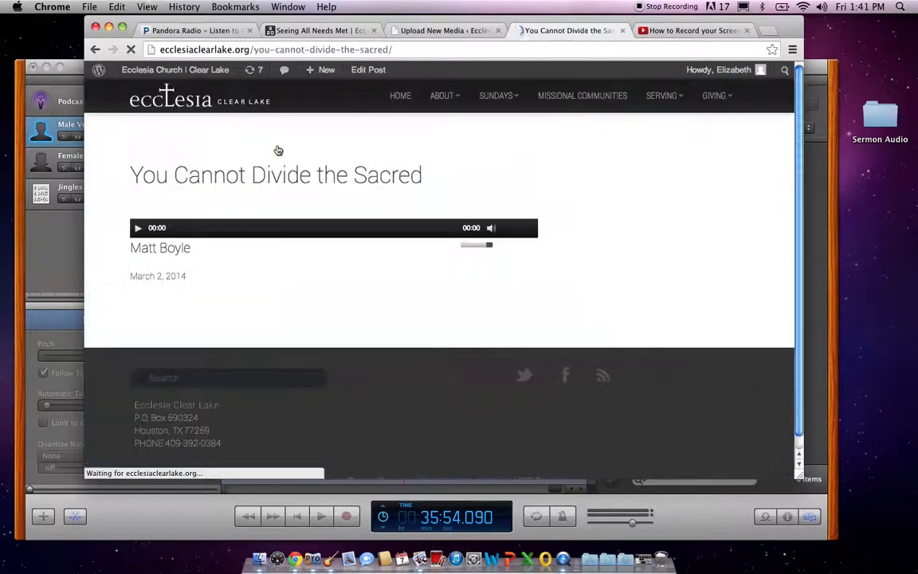